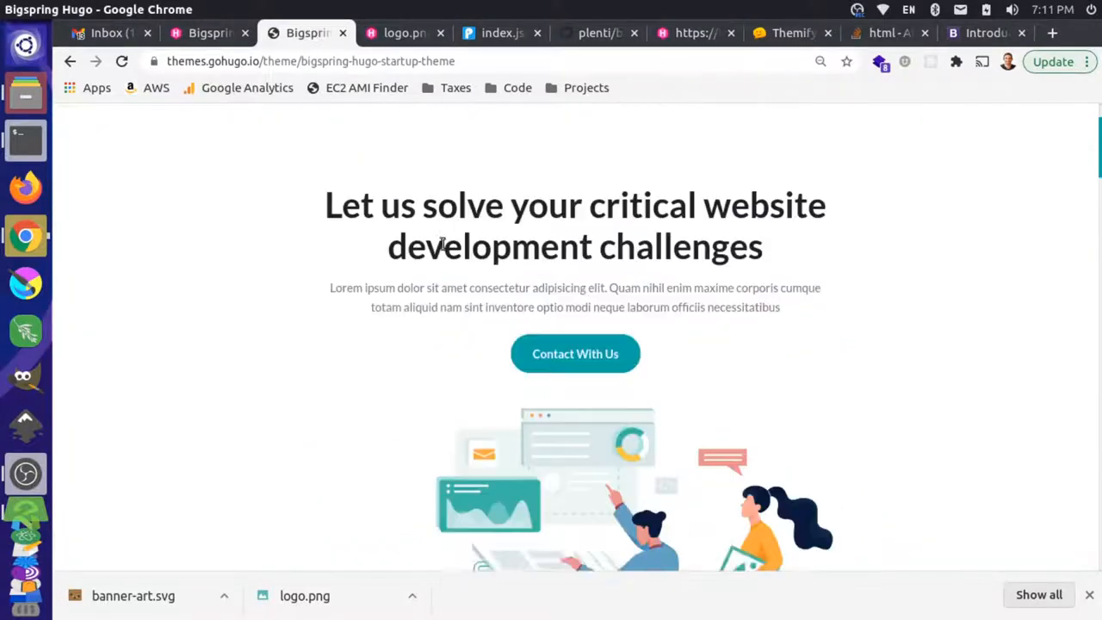
Select the Bigspring demo's hero heading and flip between the demo and localhost:3000 to compare it.
{"action": "scroll", "scroll_direction": "up", "scroll_amount": 3}
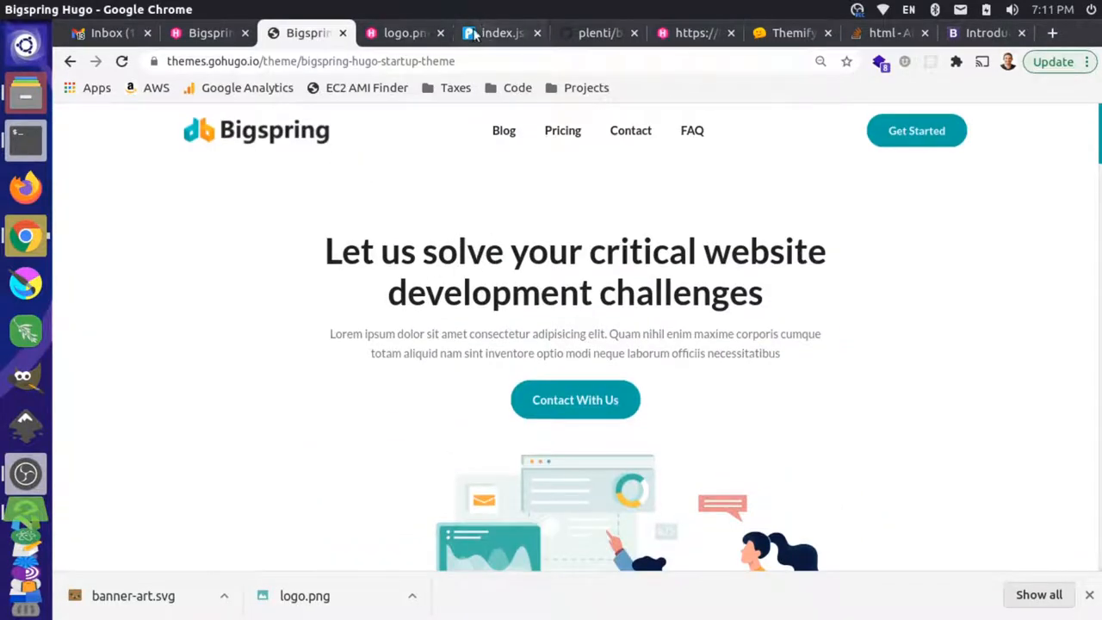
{"action": "left_click", "coordinate": [441, 32]}
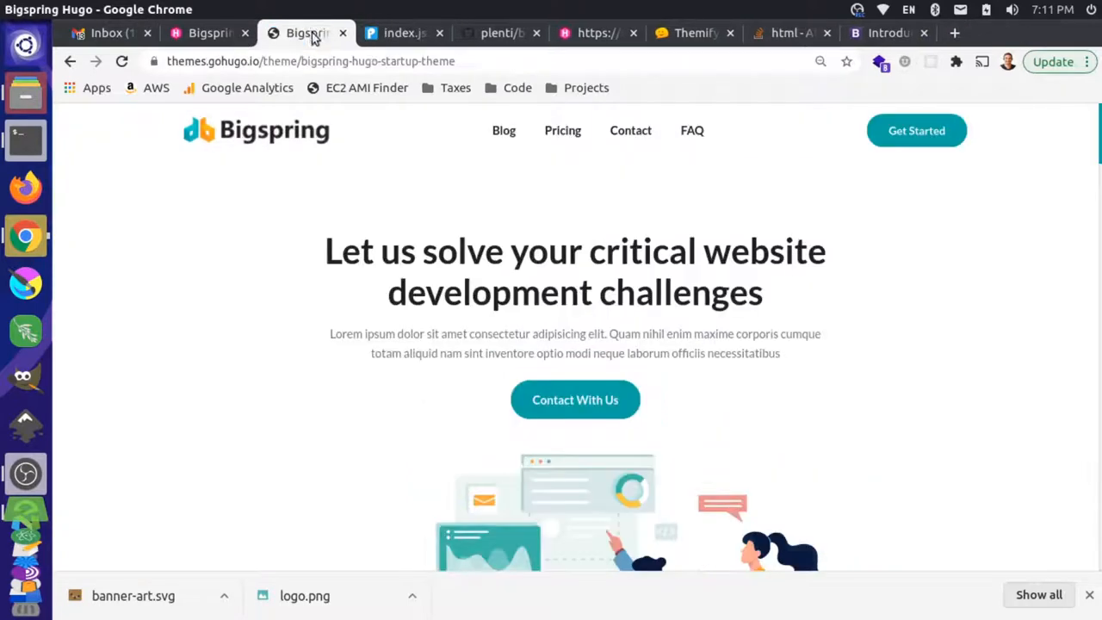
{"action": "left_click_drag", "start_coordinate": [468, 251], "coordinate": [593, 293]}
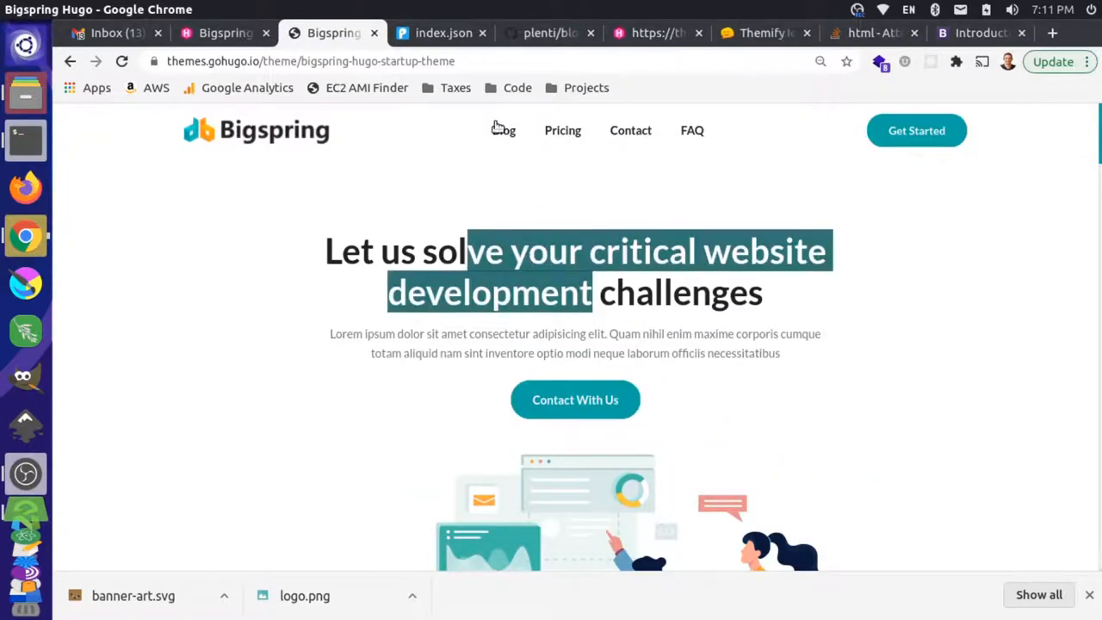
{"action": "left_click", "coordinate": [441, 33]}
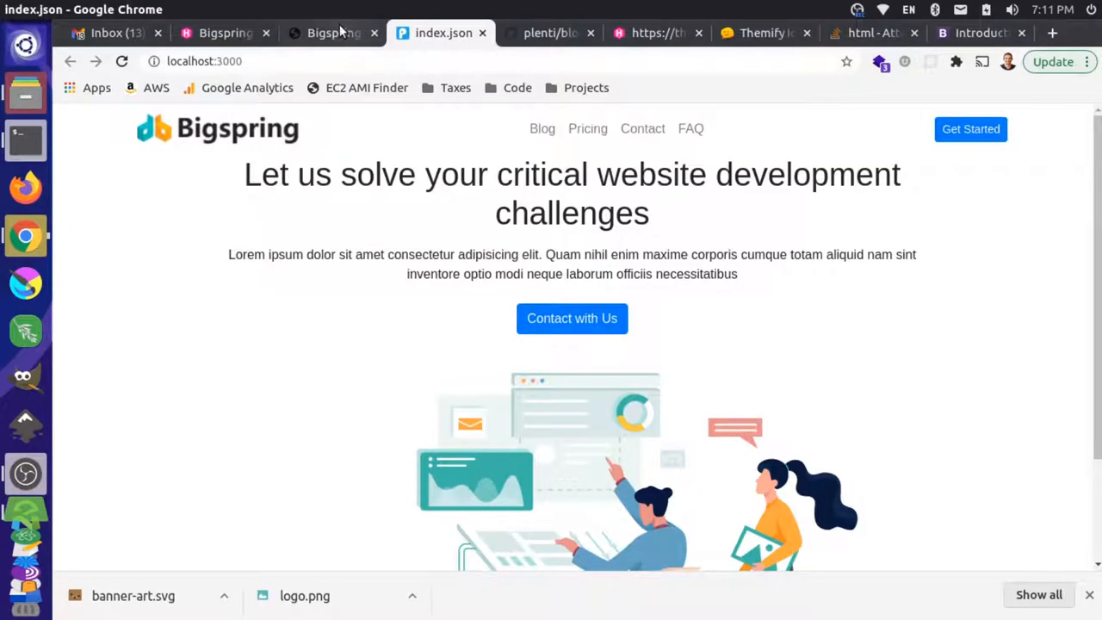
{"action": "left_click", "coordinate": [330, 33]}
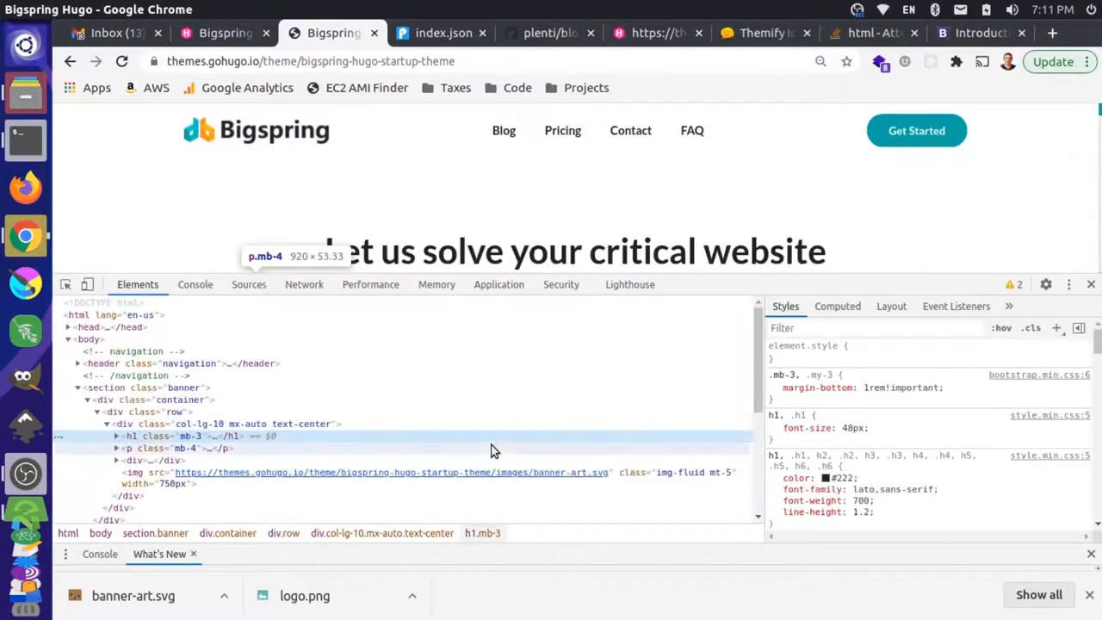
Inspect the h1.mb-3 heading in DevTools and read its rule: #222, Lato, weight 700, line-height 1.2.
{"action": "left_click", "coordinate": [773, 387]}
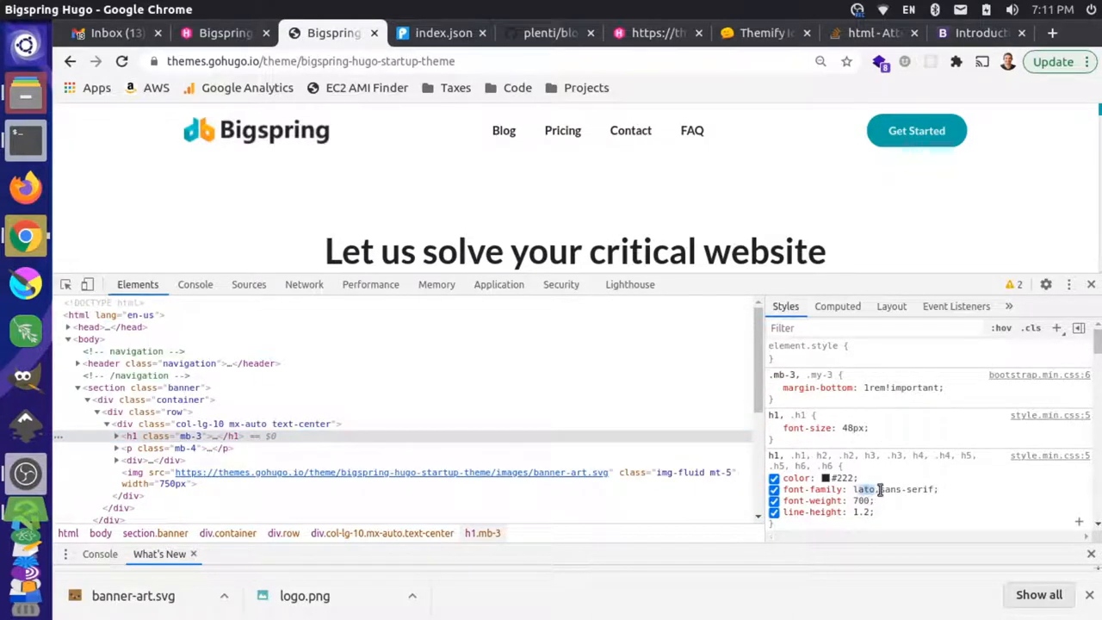
{"action": "mouse_move", "coordinate": [107, 387]}
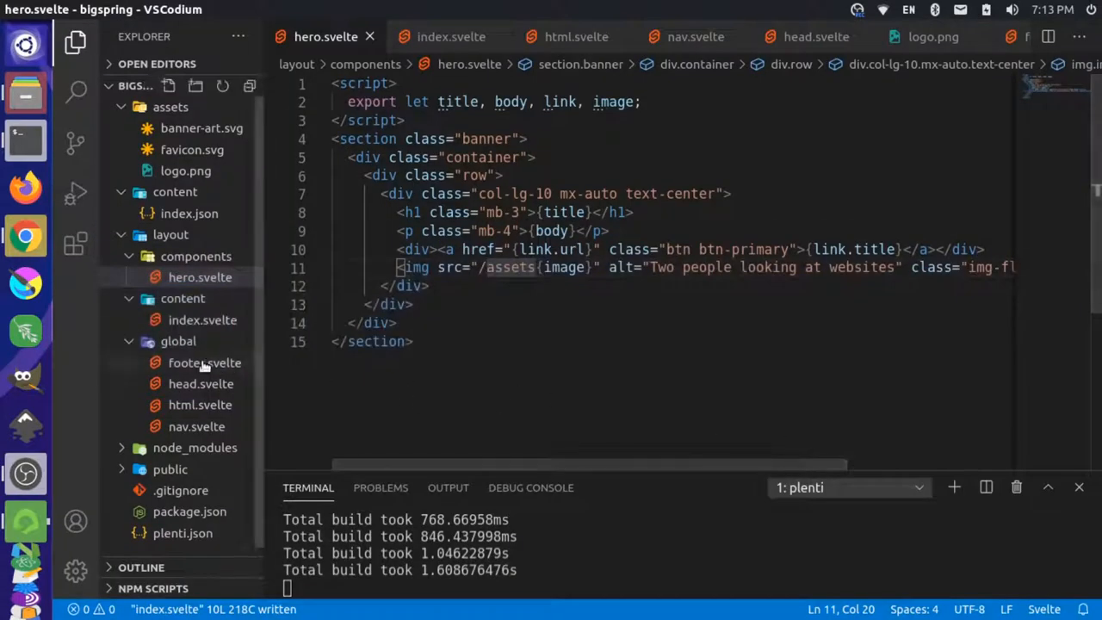
{"action": "mouse_move", "coordinate": [179, 341]}
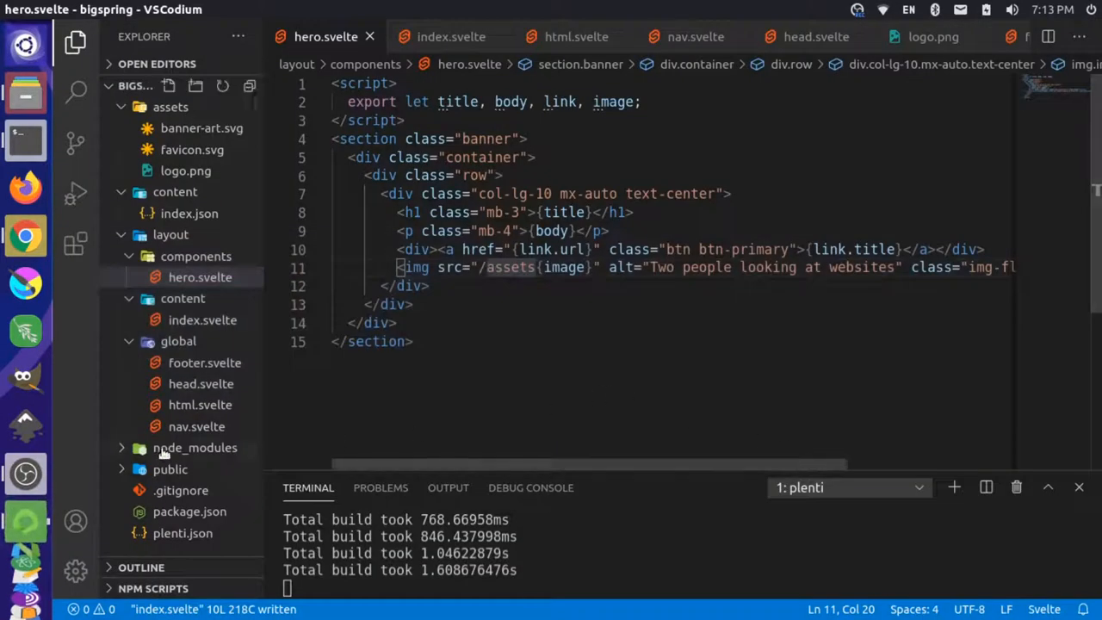
Create a new folder named style inside the layout folder.
{"action": "right_click", "coordinate": [169, 234]}
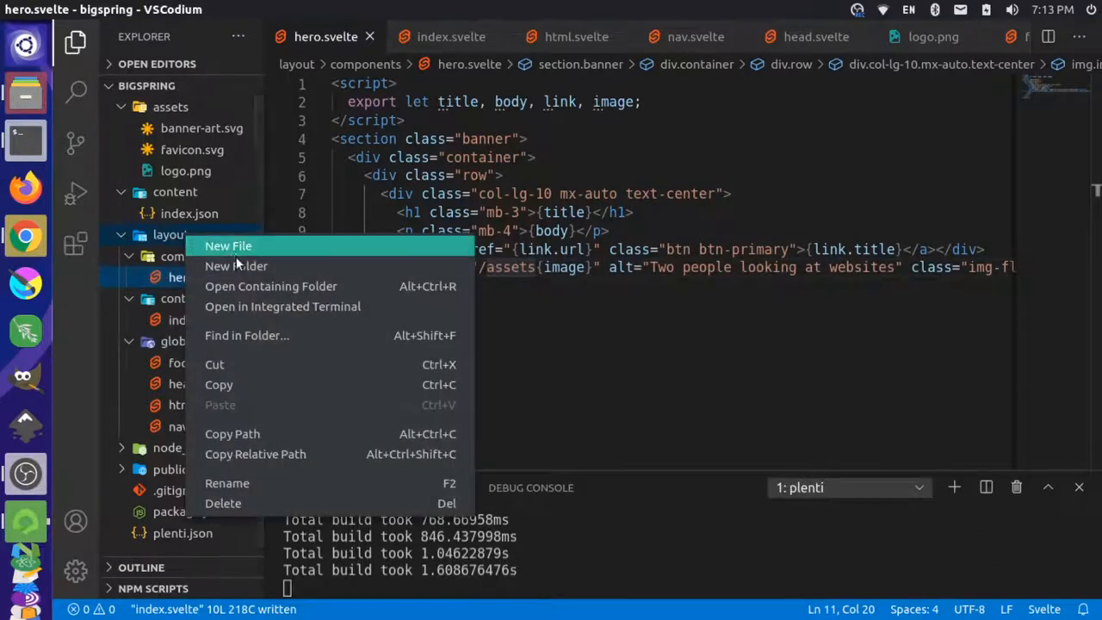
{"action": "left_click", "coordinate": [228, 244]}
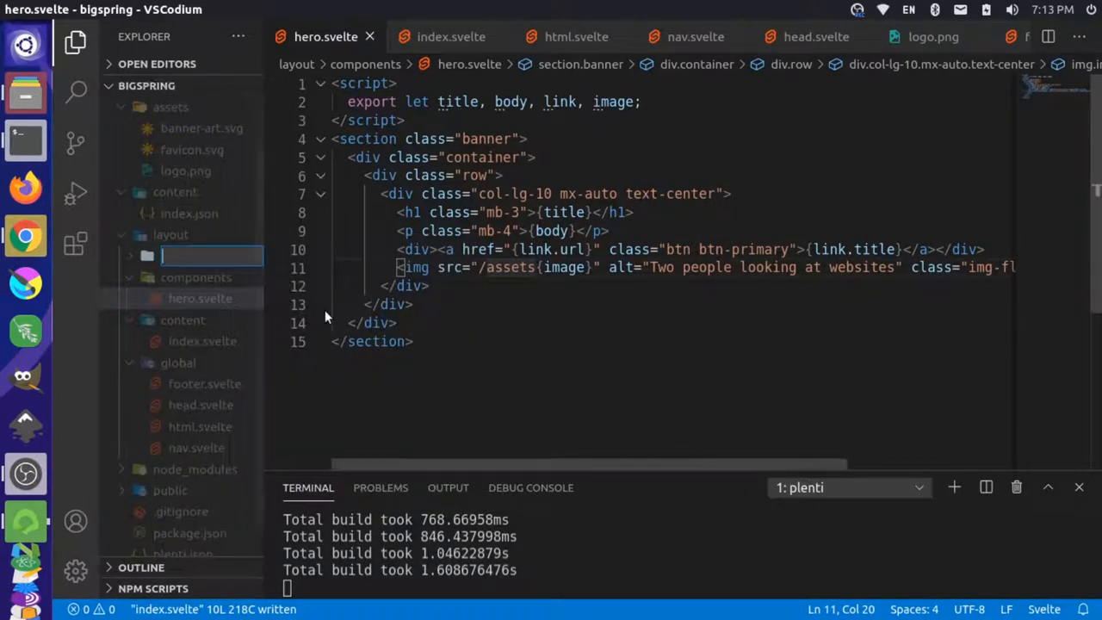
{"action": "type", "text": "style"}
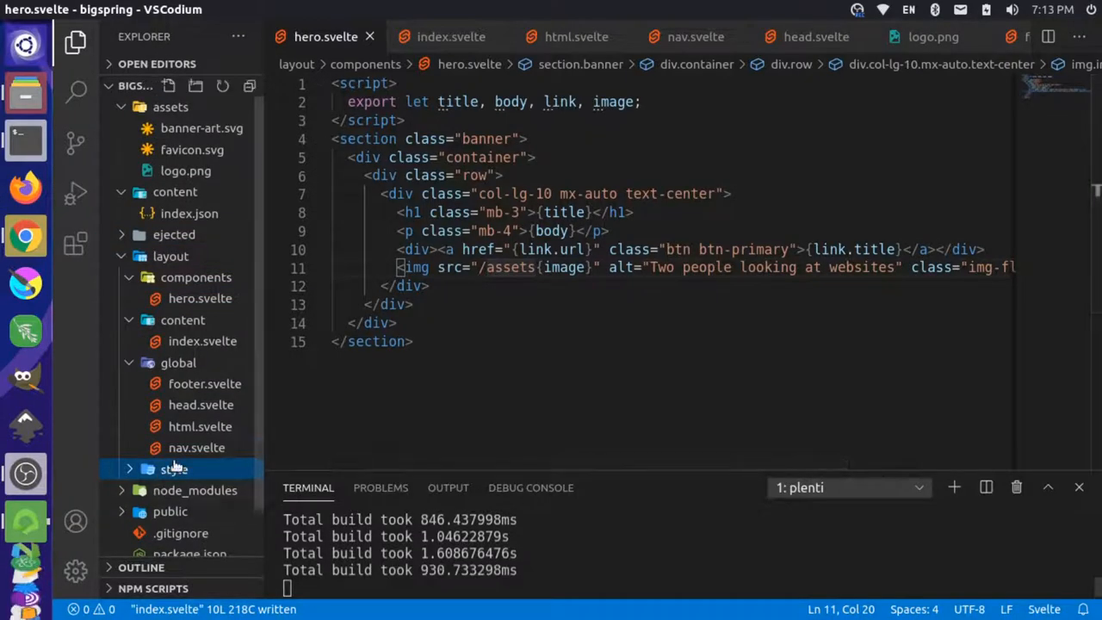
Create a new file in layout/style and name it global.svelte, opening it in the editor.
{"action": "right_click", "coordinate": [174, 448]}
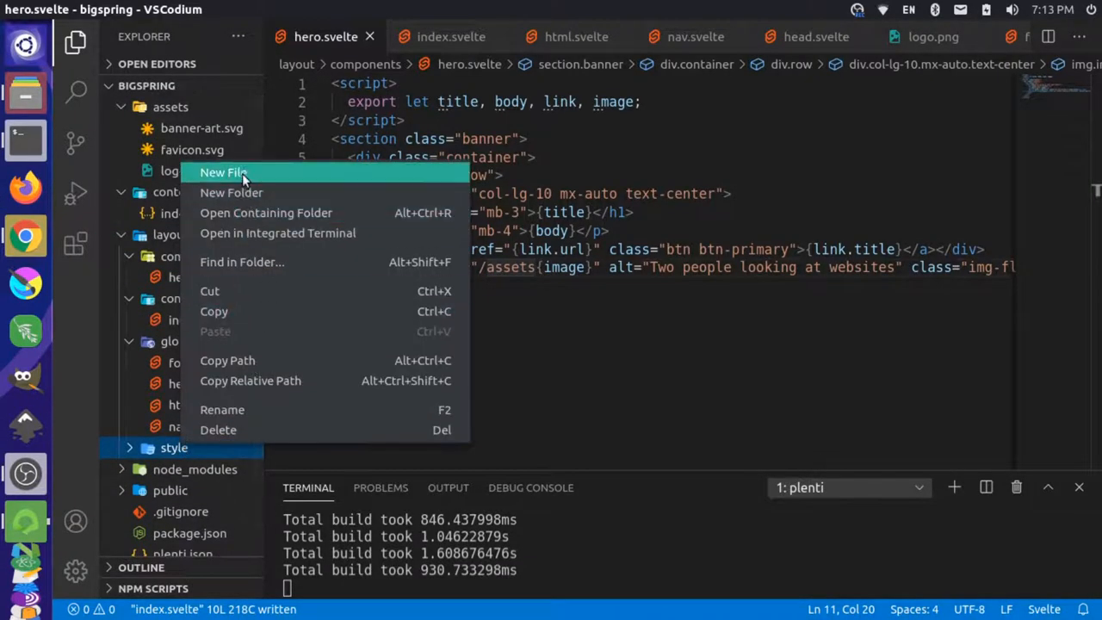
{"action": "left_click", "coordinate": [224, 172]}
{"action": "type", "text": "global.css"}
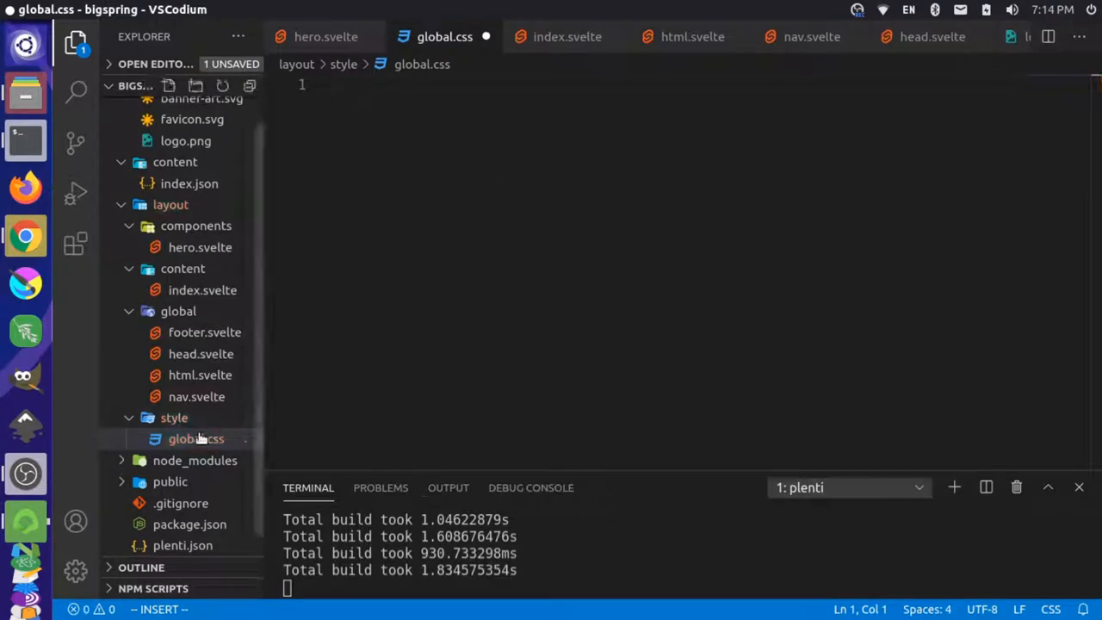
{"action": "left_click", "coordinate": [196, 439]}
{"action": "type", "text": "velte"}
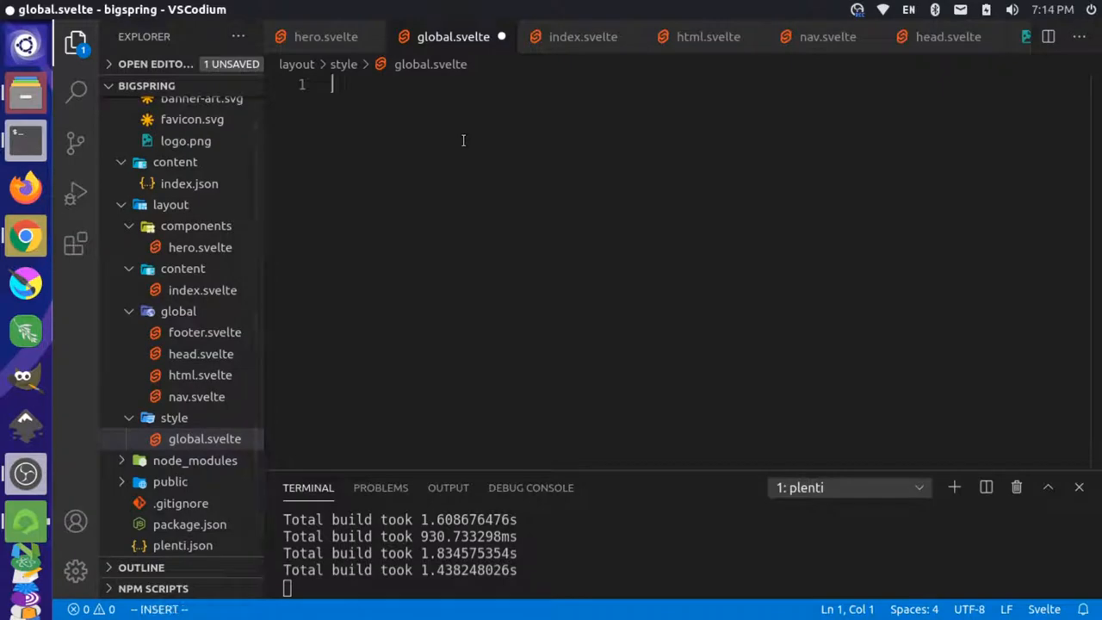
Write a <style> block with the h1, .h1 … h6, .h6 rule: #222, Lato, weight 700, line-height 1.2.
{"action": "type", "text": "<style>"}
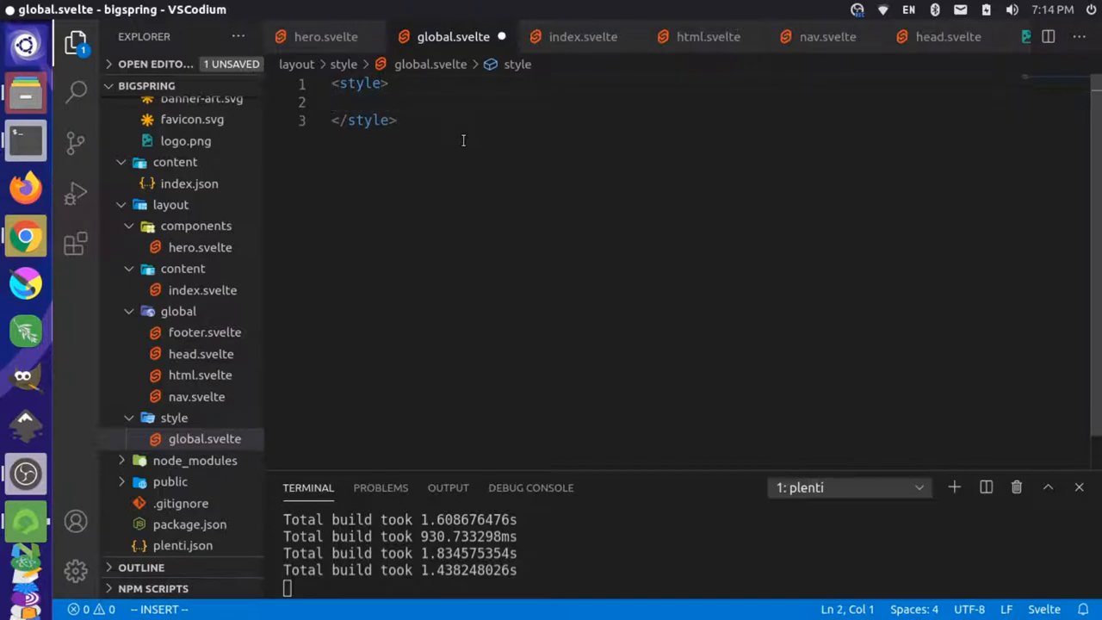
{"action": "type", "text": "h1, .h1, h2, .h2, h3, .h3, h4, .h4, h5, .h5, h6, .h6 {"}
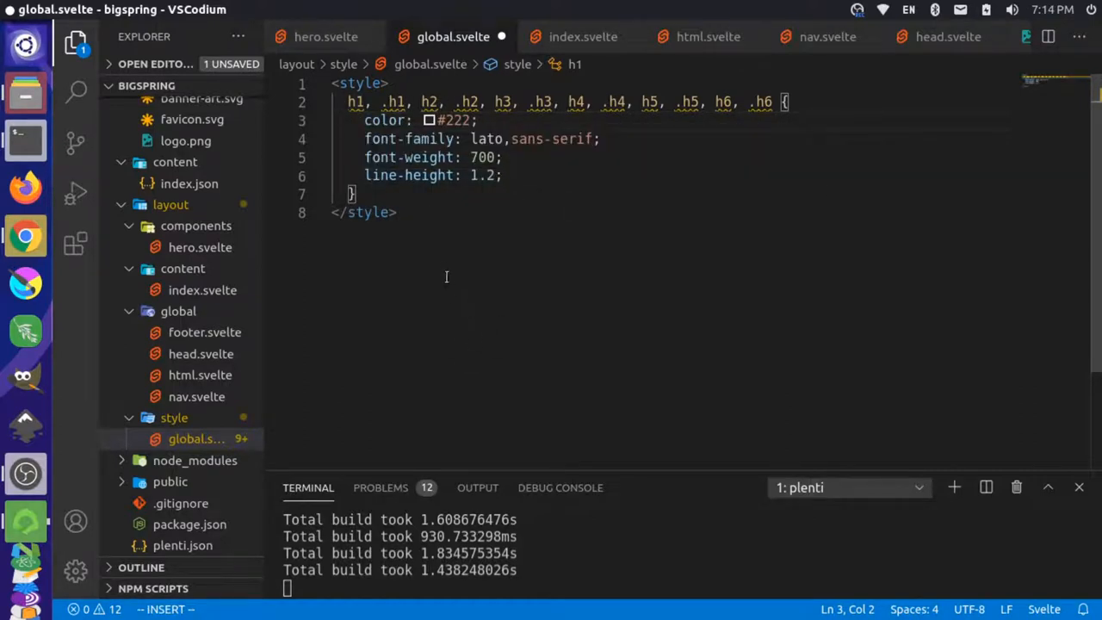
{"action": "mouse_move", "coordinate": [386, 107]}
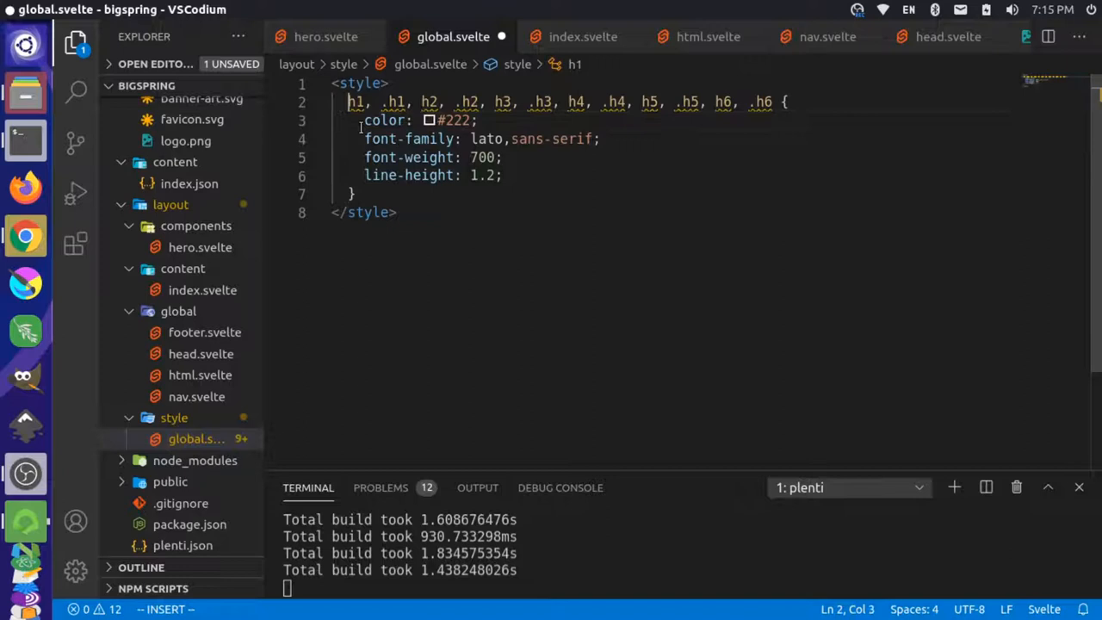
Wrap the heading selector list in :global( … ) so the rule applies site-wide, and save.
{"action": "type", "text": ":glob"}
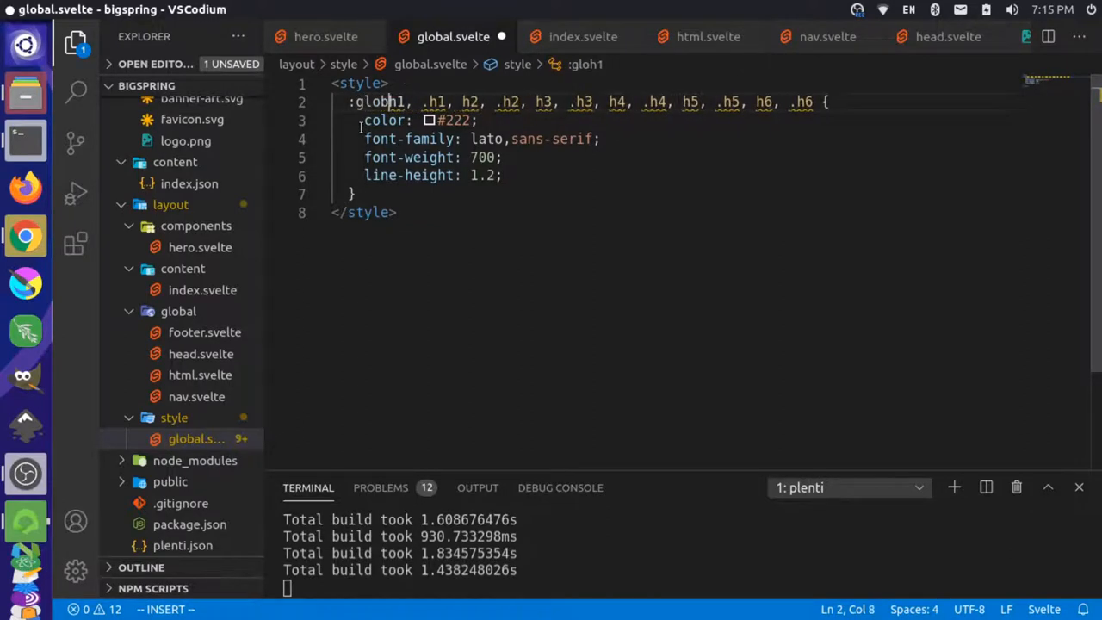
{"action": "type", "text": "(h1"}
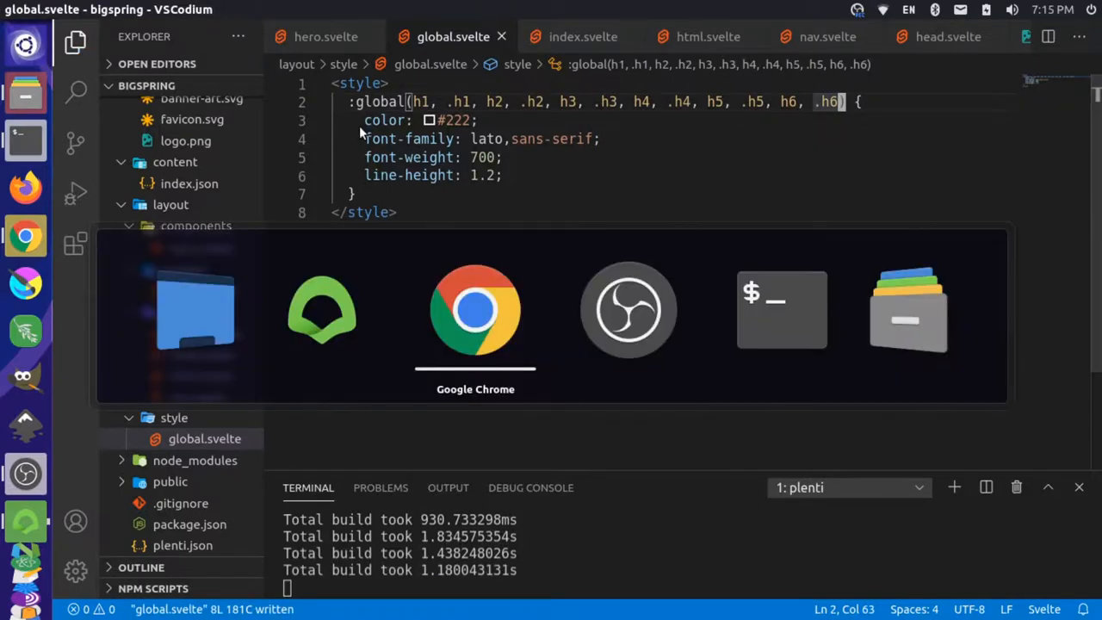
Switch to Chrome and compare the localhost hero heading against the Bigspring demo's bold heading.
{"action": "left_click", "coordinate": [475, 310]}
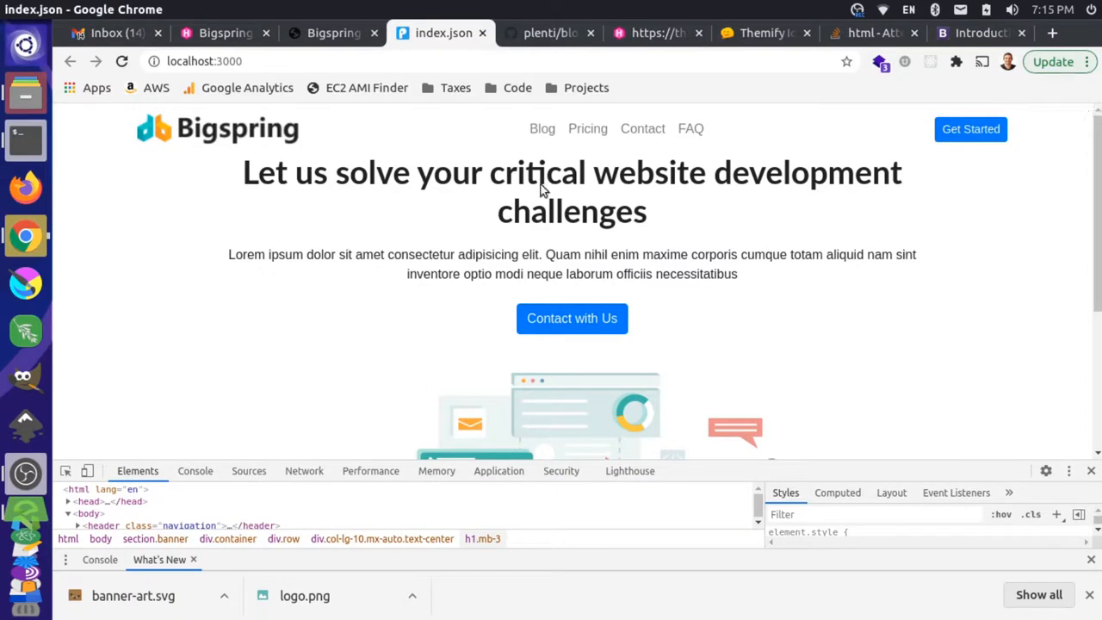
{"action": "left_click", "coordinate": [334, 33]}
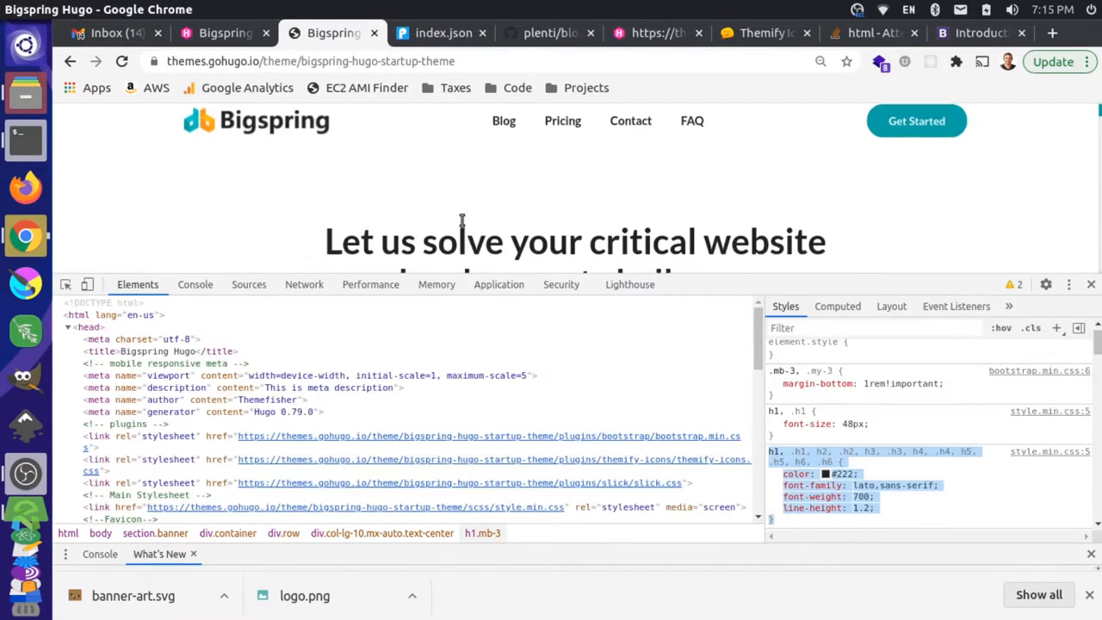
{"action": "left_click", "coordinate": [440, 33]}
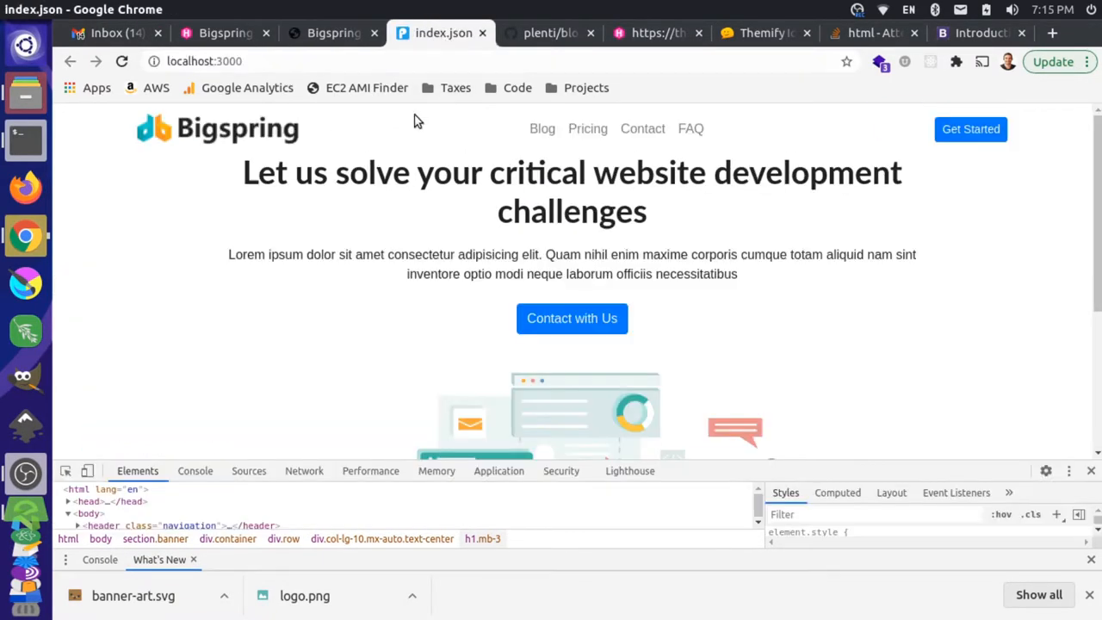